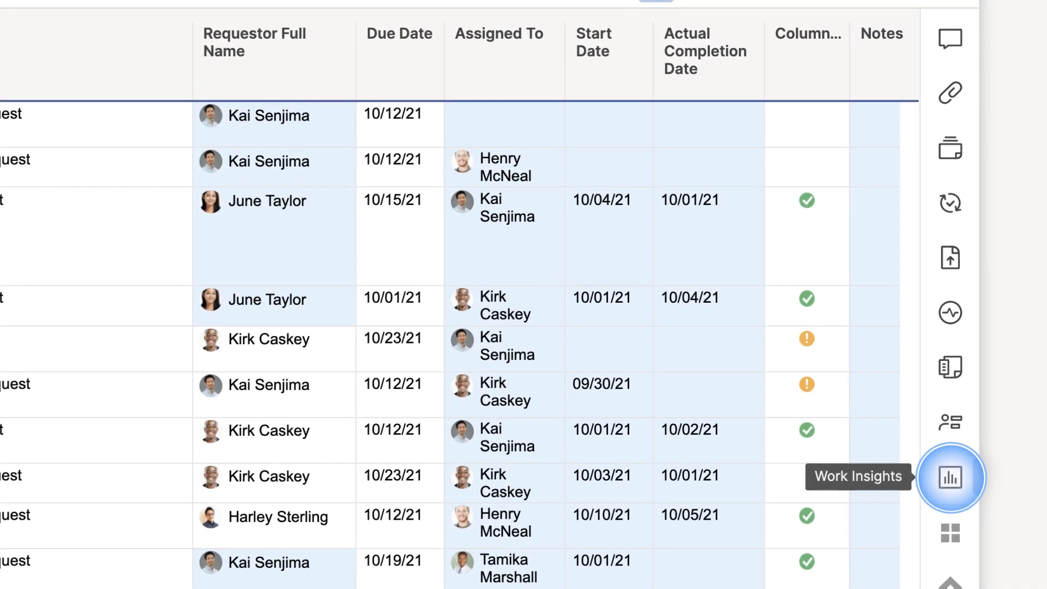
# Show the Work Insights panel with the Column Snapshot of rows by Status.
pyautogui.click(949, 478)
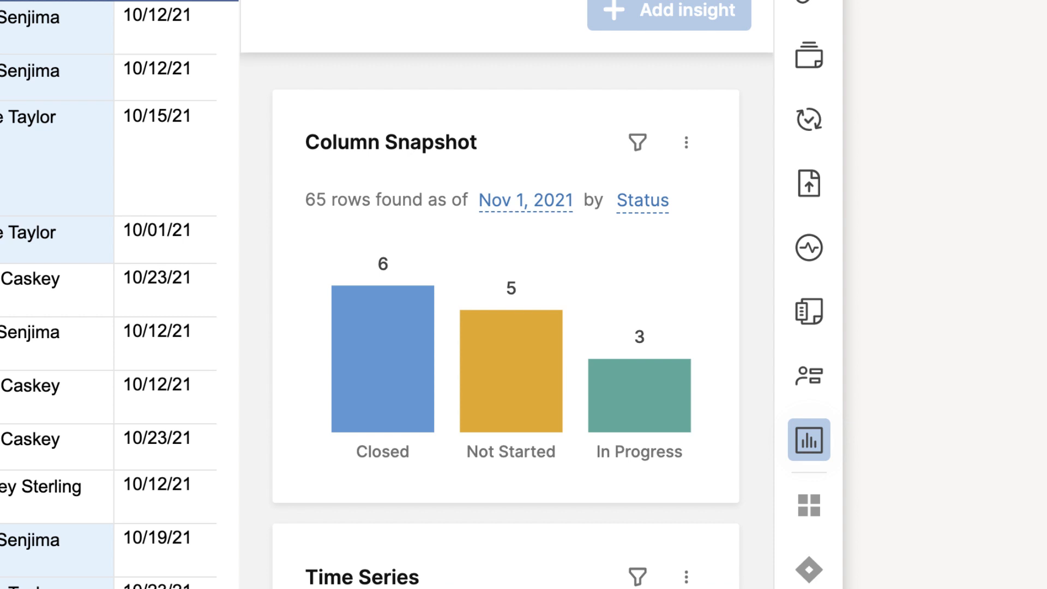
pyautogui.scroll(-3)
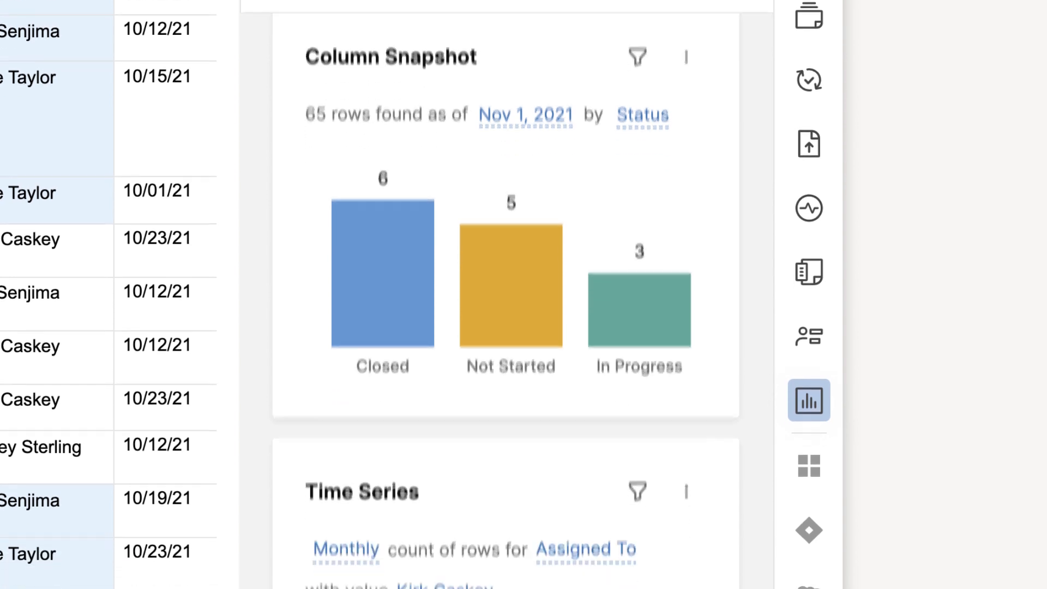
pyautogui.scroll(-3)
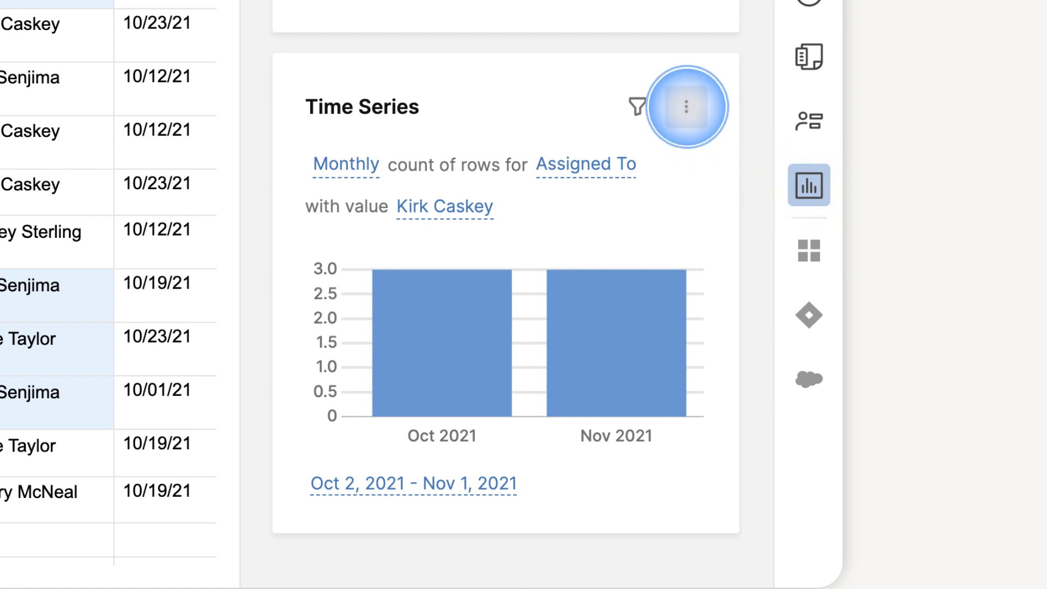
pyautogui.click(686, 107)
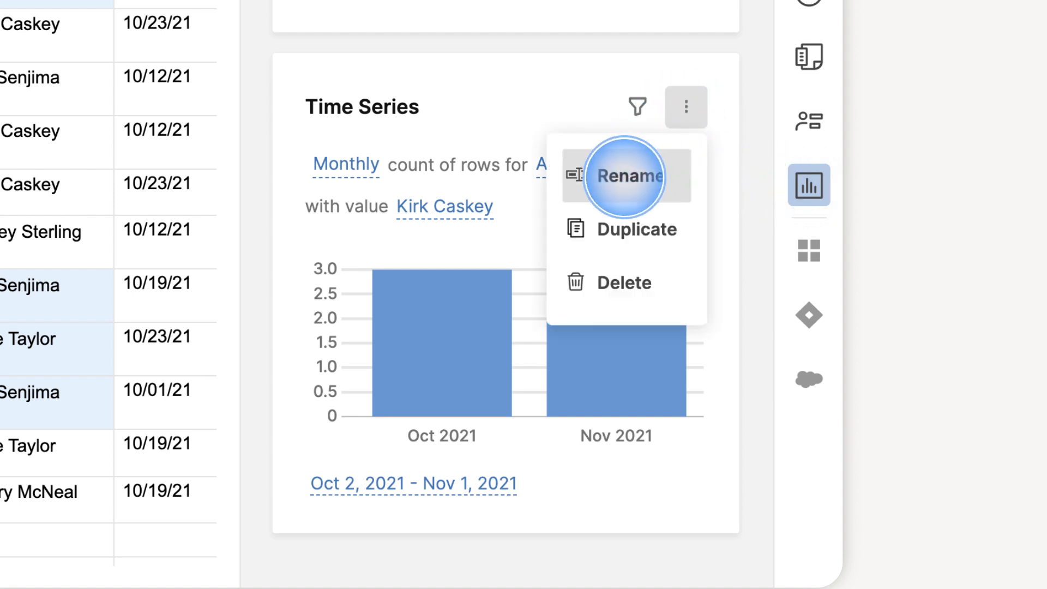
pyautogui.click(622, 176)
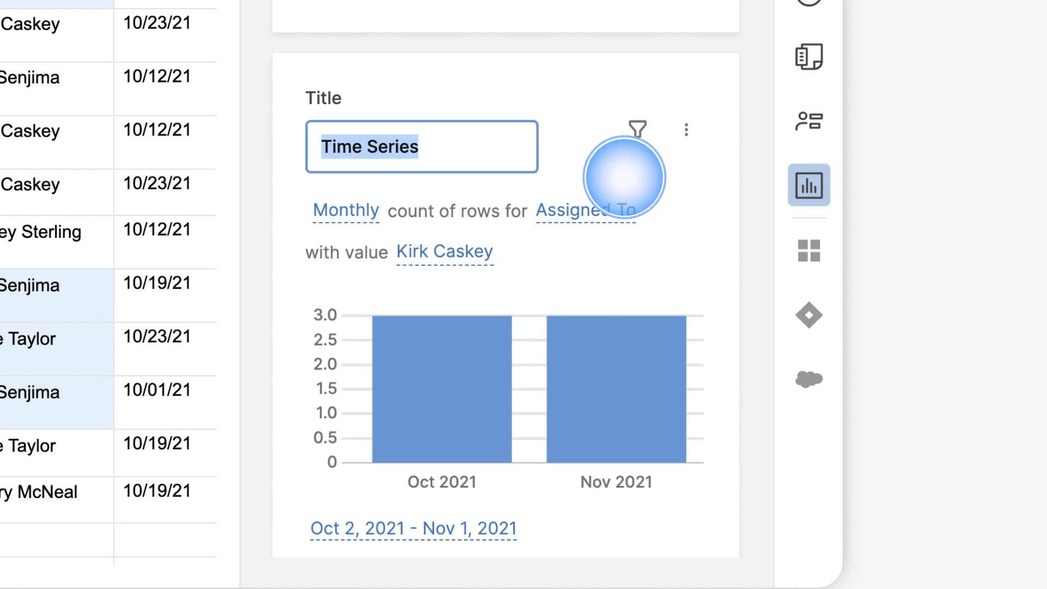
pyautogui.click(444, 252)
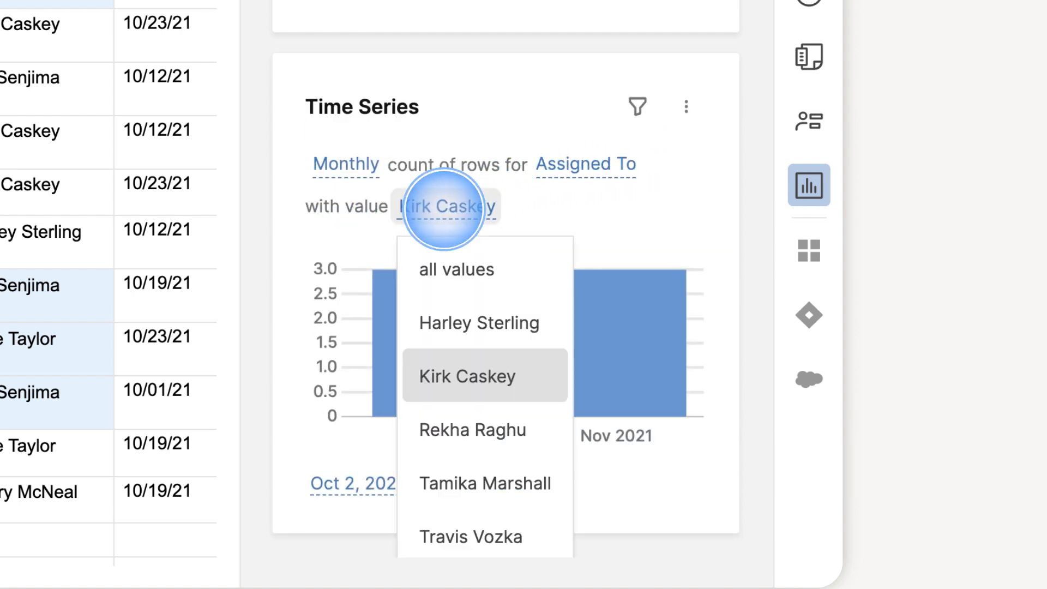
pyautogui.click(456, 270)
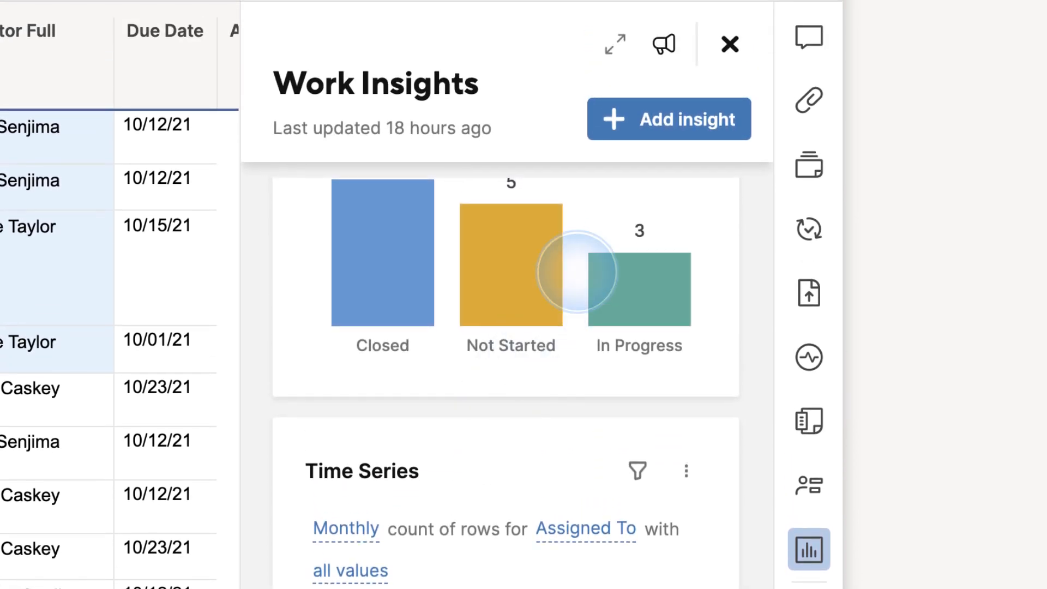
pyautogui.click(669, 119)
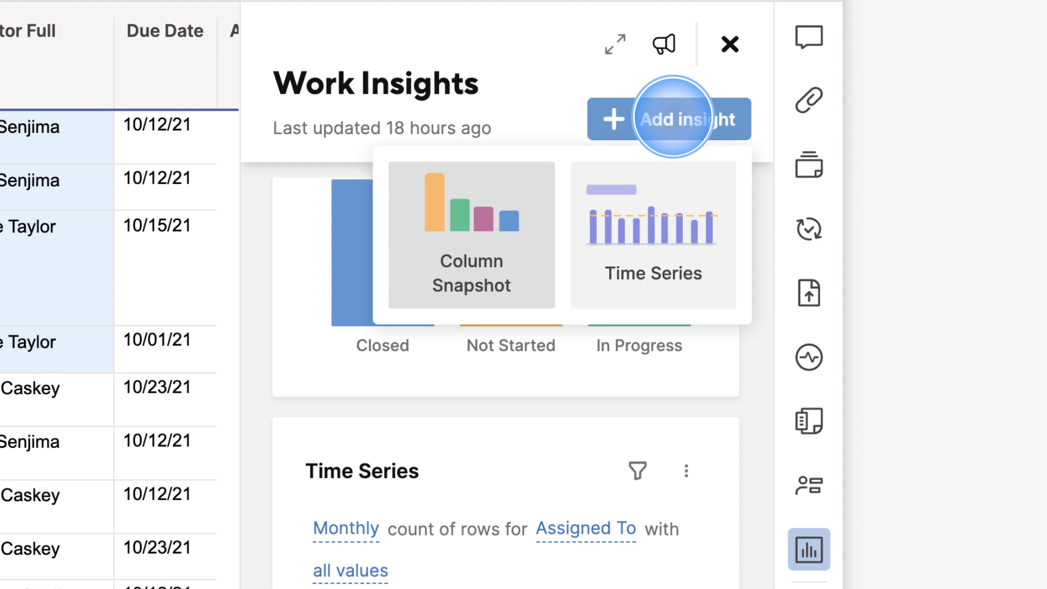
pyautogui.moveTo(654, 227)
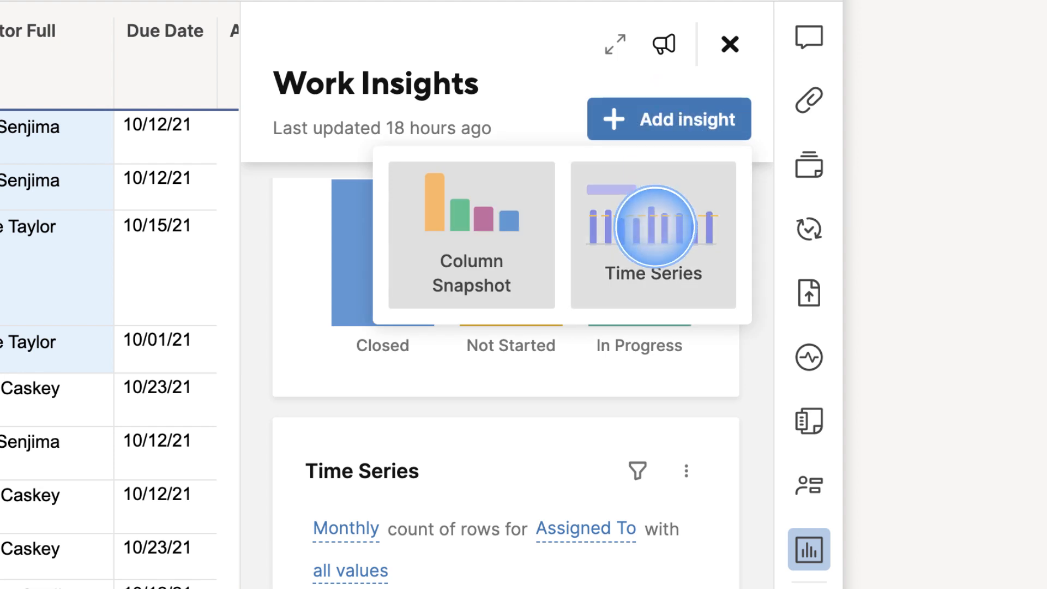
pyautogui.click(654, 227)
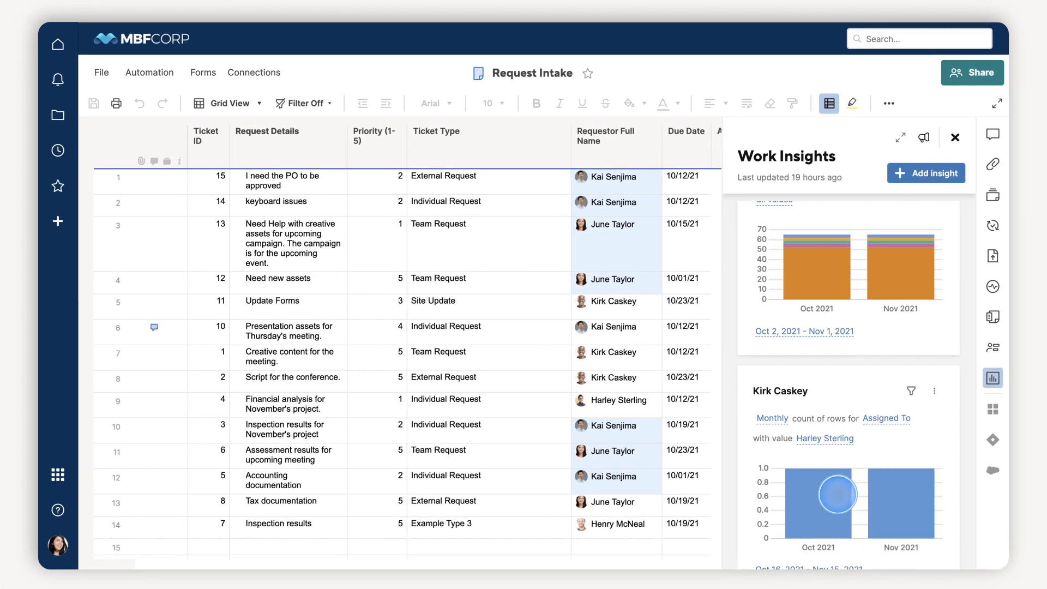
pyautogui.moveTo(914, 254)
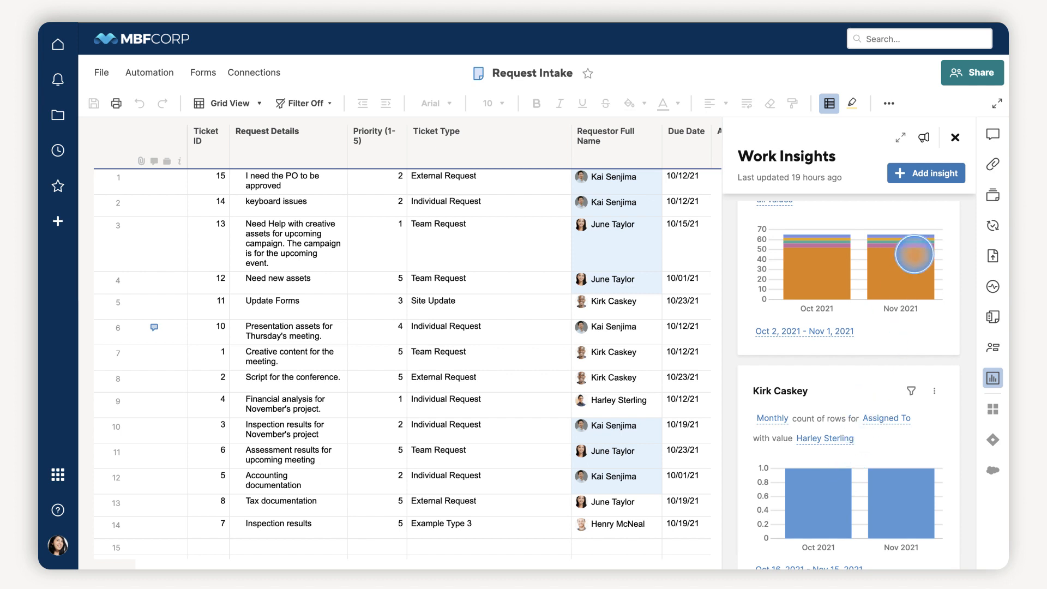
# Bring up the Sheet Sharing dialog listing collaborators, permissions and the sheet link.
pyautogui.click(972, 72)
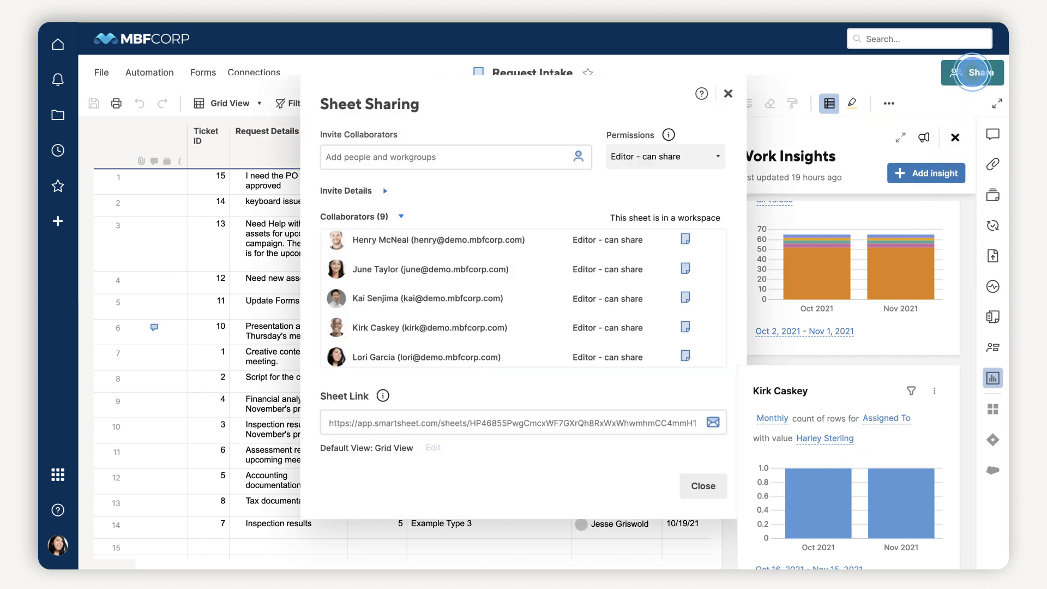